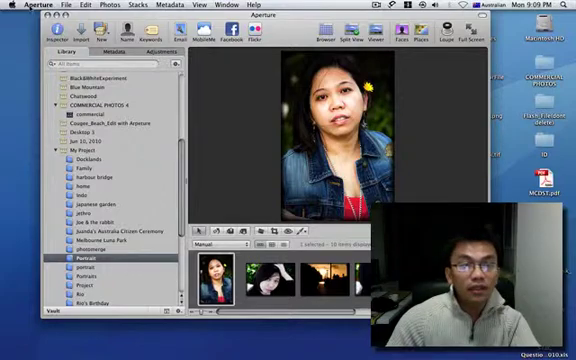
Show the Presets submenu from the Aperture application menu
click(28, 4)
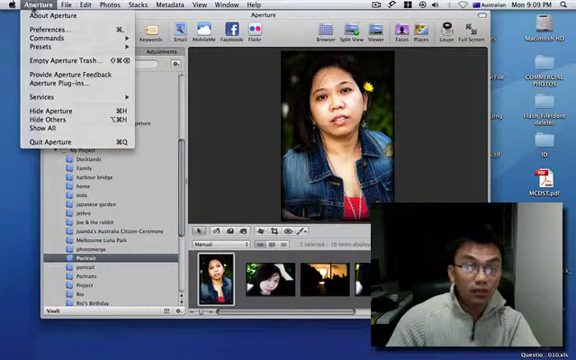
mouse_move(50, 44)
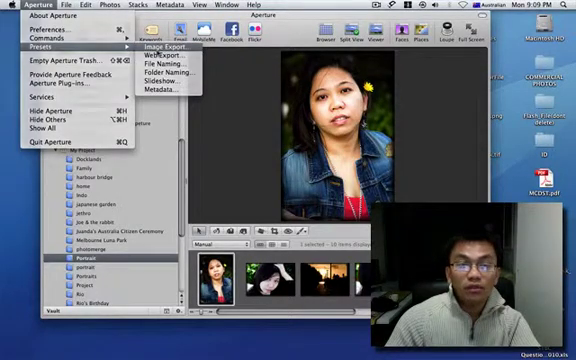
In Image Export presets, set a JPEG preset to Fit Within fixed pixels with Show Watermark on
click(164, 46)
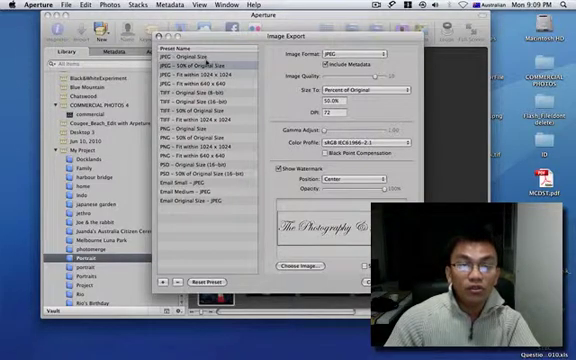
click(192, 48)
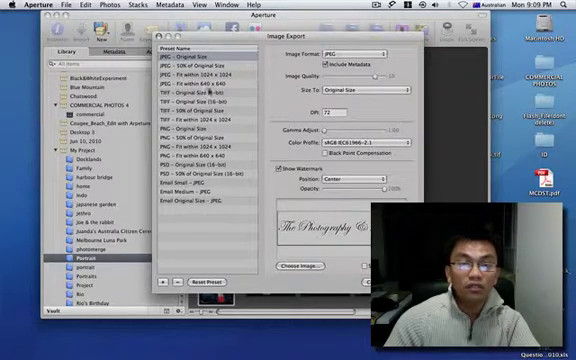
click(350, 98)
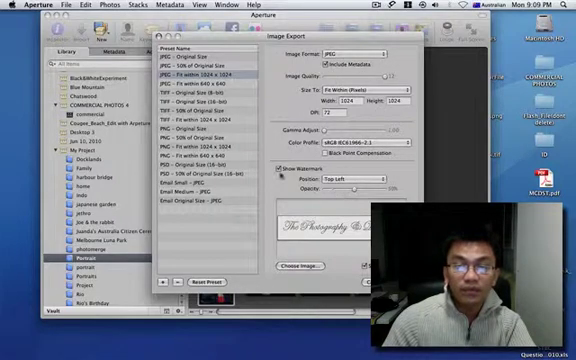
click(284, 172)
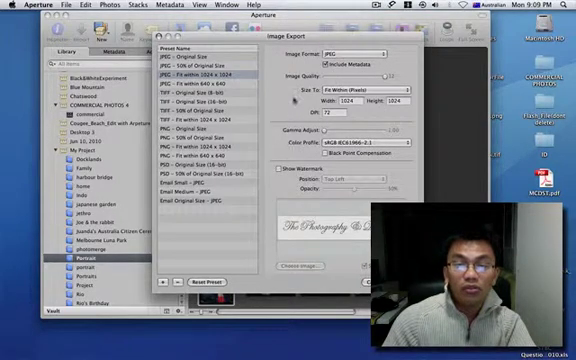
click(280, 170)
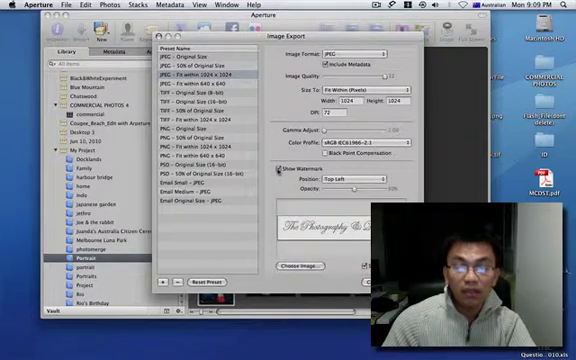
Set the watermark position to Upper Left
click(280, 170)
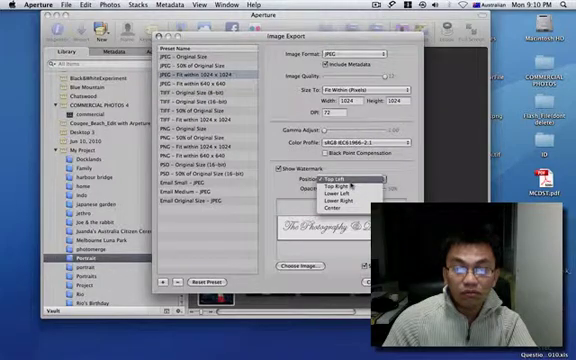
click(344, 176)
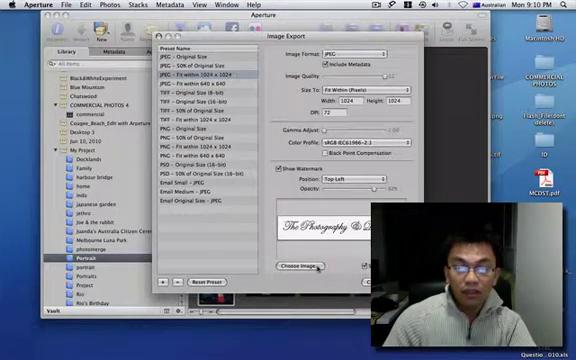
Choose the photography-and-design logo file as the watermark image
click(310, 264)
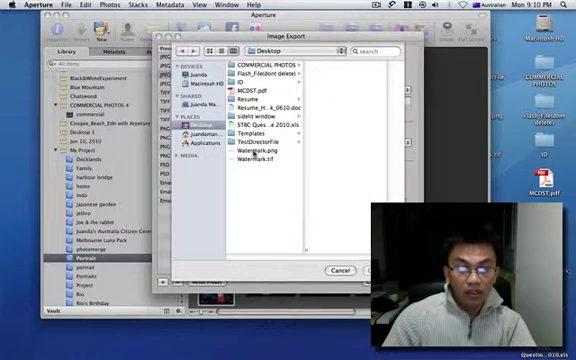
click(248, 158)
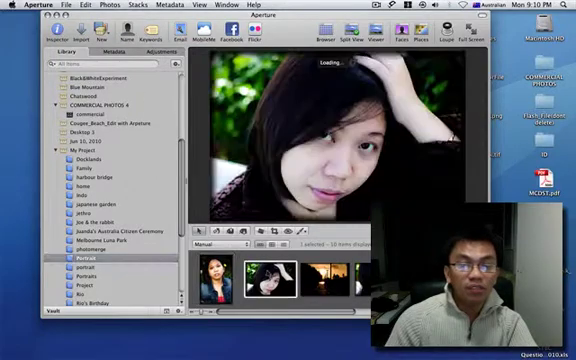
Select the portrait and export a version using the watermarked JPEG fit-within preset
click(320, 278)
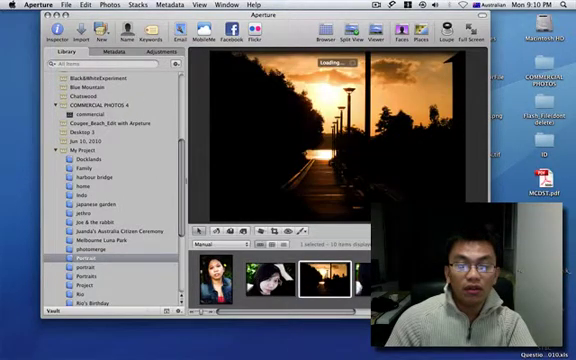
click(212, 282)
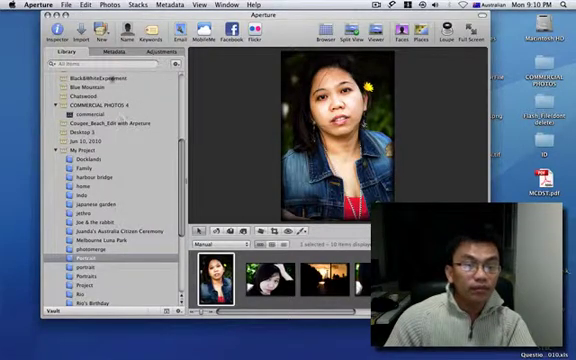
click(62, 4)
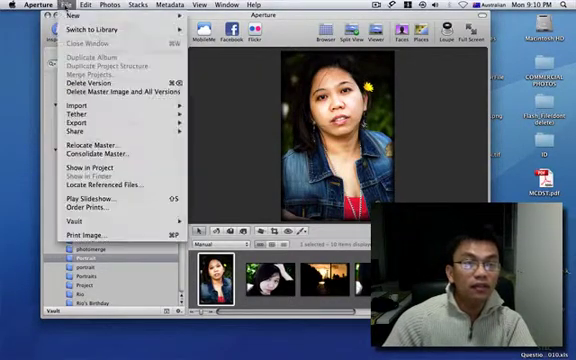
mouse_move(116, 92)
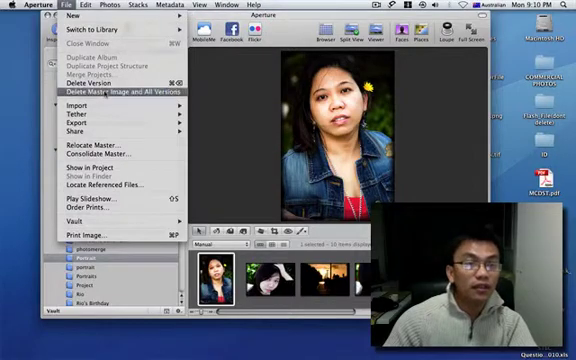
mouse_move(76, 124)
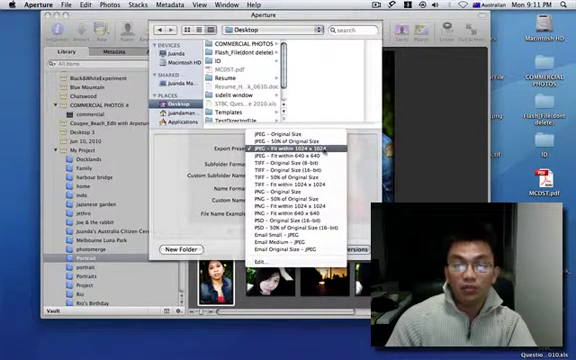
click(290, 148)
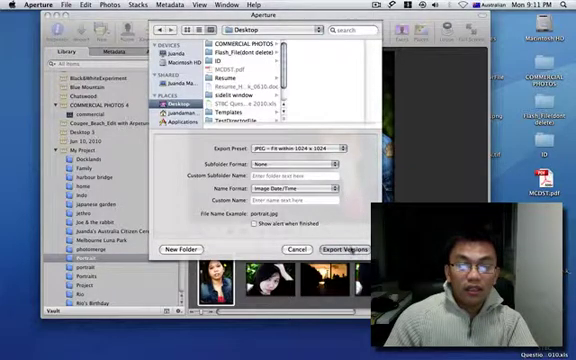
click(340, 246)
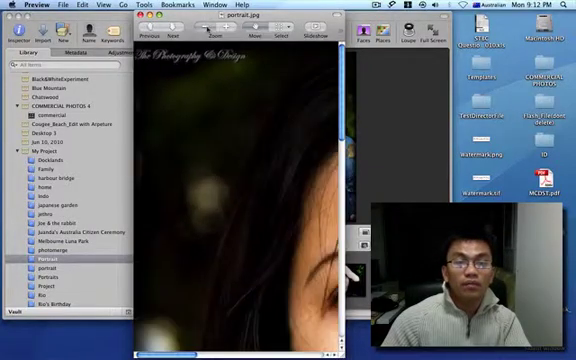
Zoom to fit to see the whole watermarked portrait in Preview
click(172, 32)
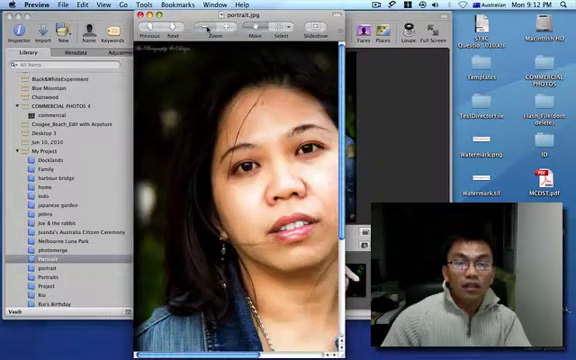